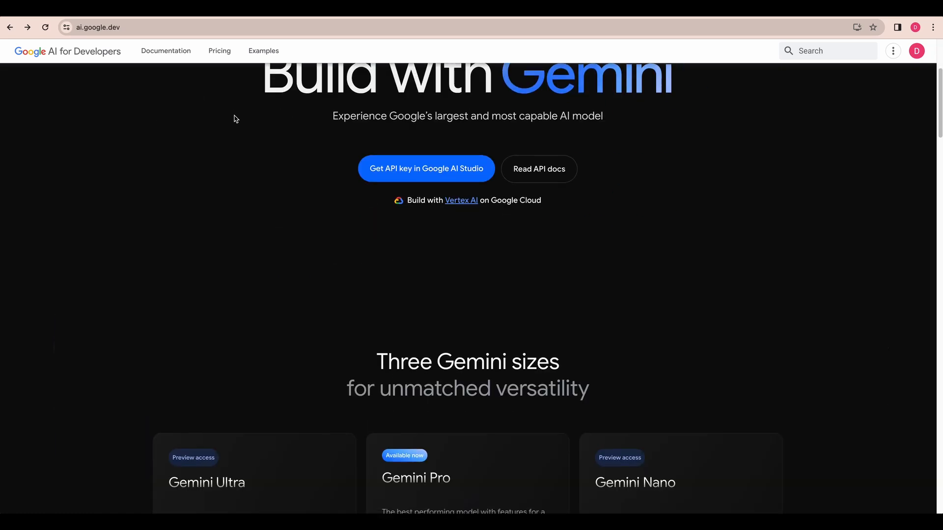
Scroll the ai.google.dev home page past the Gemini size cards to the Python code sample
{"action": "left_click", "coordinate": [426, 168]}
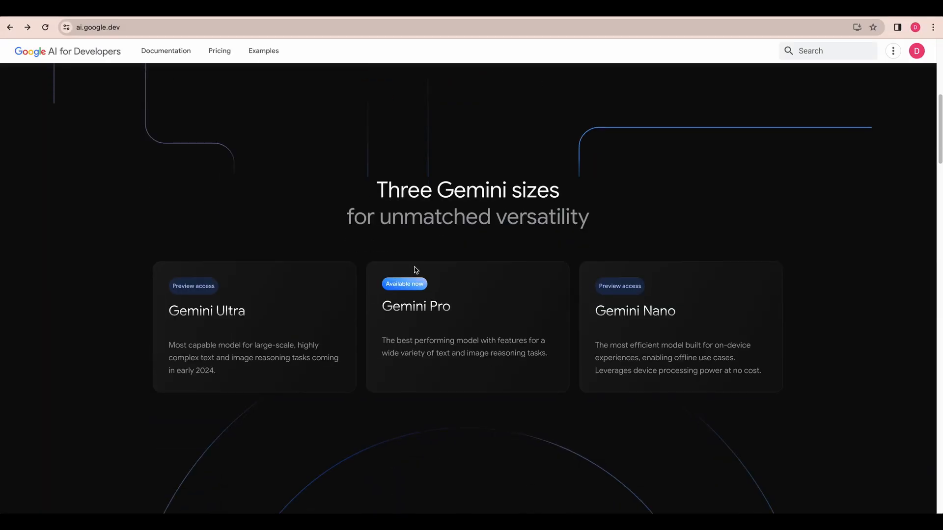
{"action": "scroll", "scroll_direction": "down", "scroll_amount": 3}
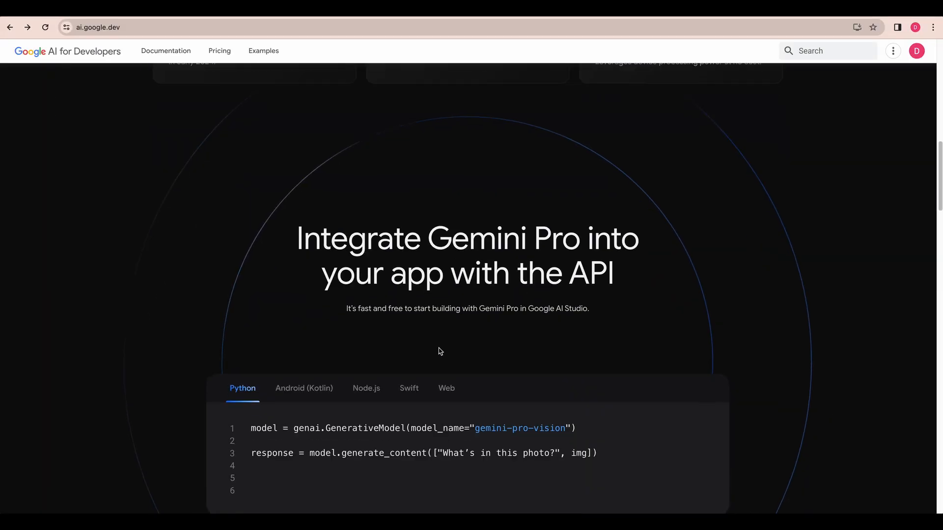
{"action": "scroll", "scroll_direction": "down", "scroll_amount": 3}
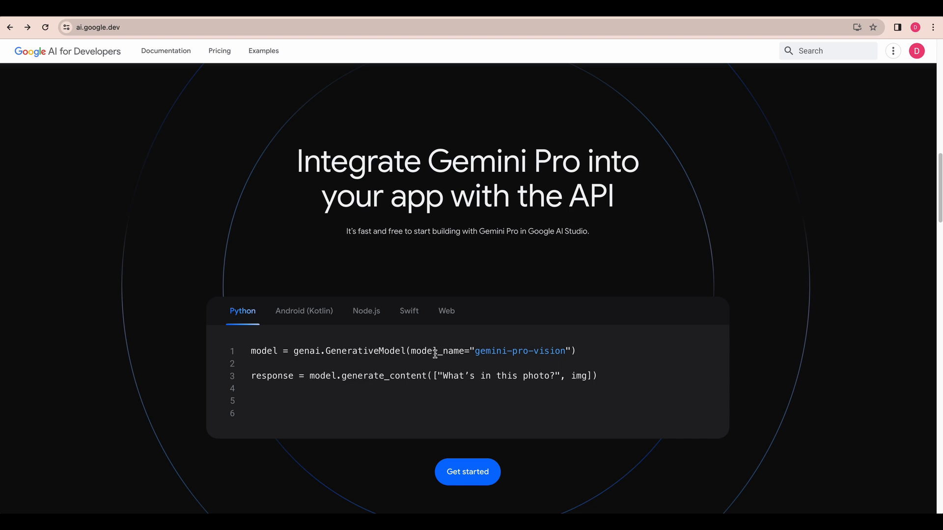
{"action": "scroll", "scroll_direction": "down", "scroll_amount": 3}
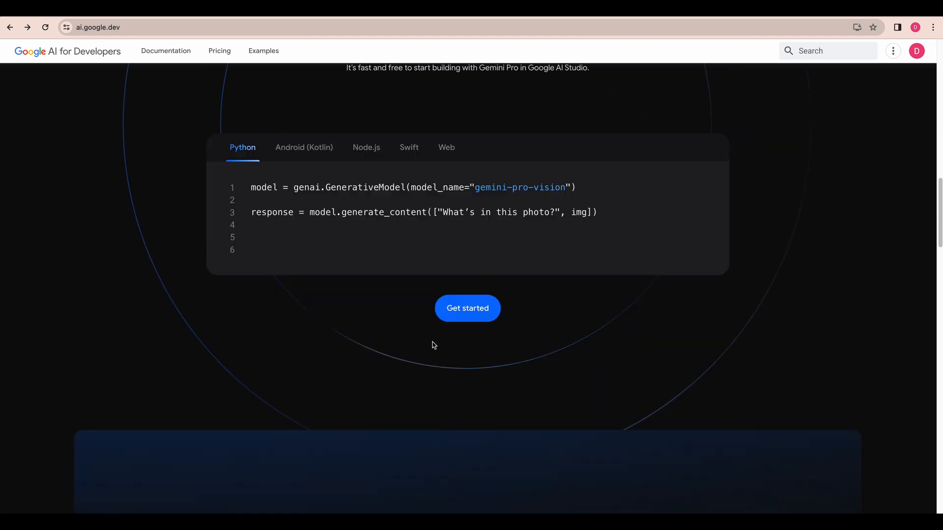
{"action": "scroll", "scroll_direction": "down", "scroll_amount": 3}
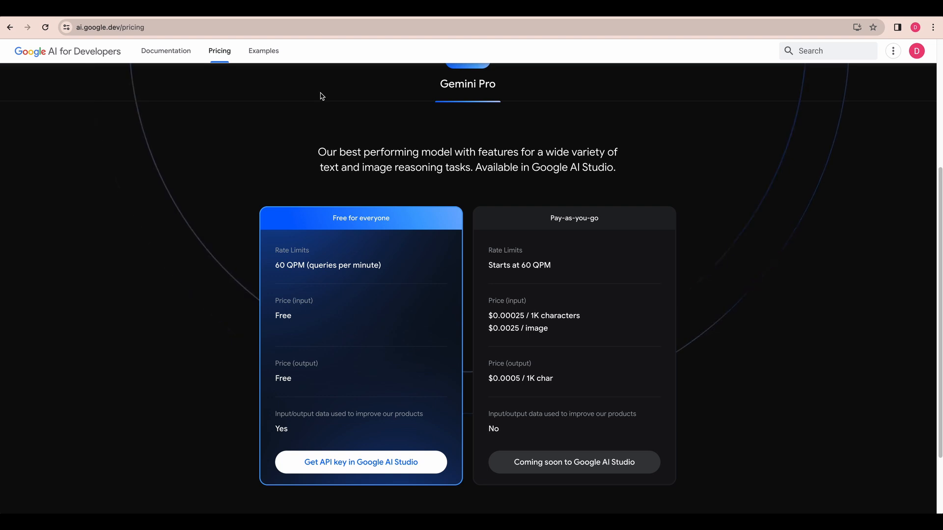
{"action": "mouse_move", "coordinate": [441, 238]}
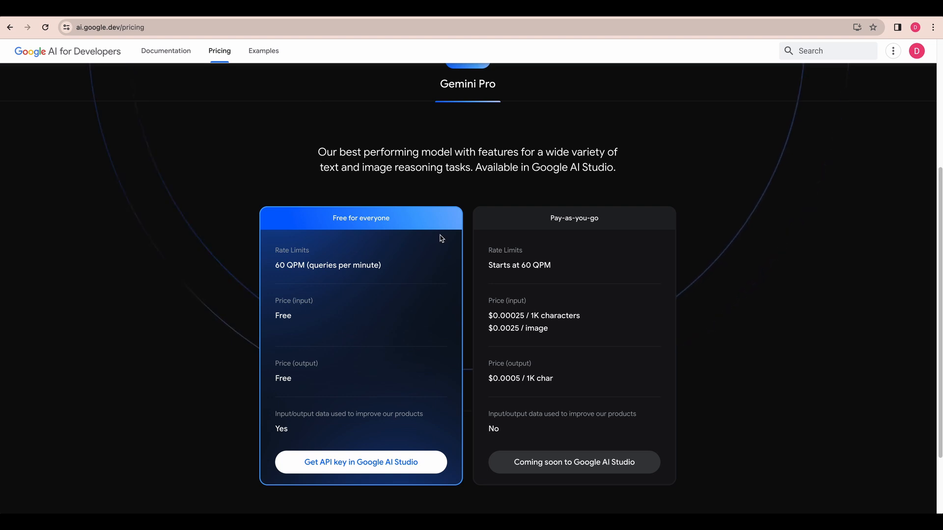
Return to the Google AI for Developers home page via the site logo
{"action": "left_click", "coordinate": [361, 462]}
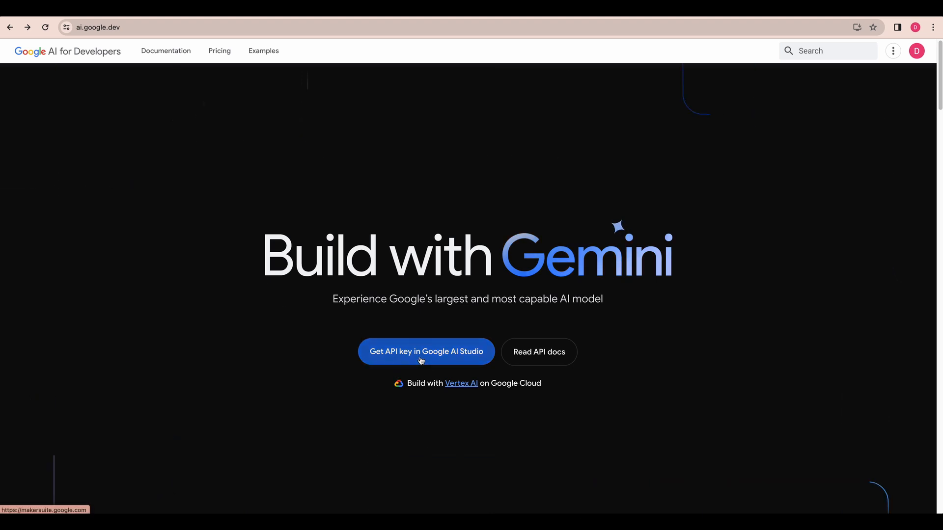
Accept AI Studio's terms with update emails and research invitations opted in, then continue
{"action": "left_click", "coordinate": [426, 351]}
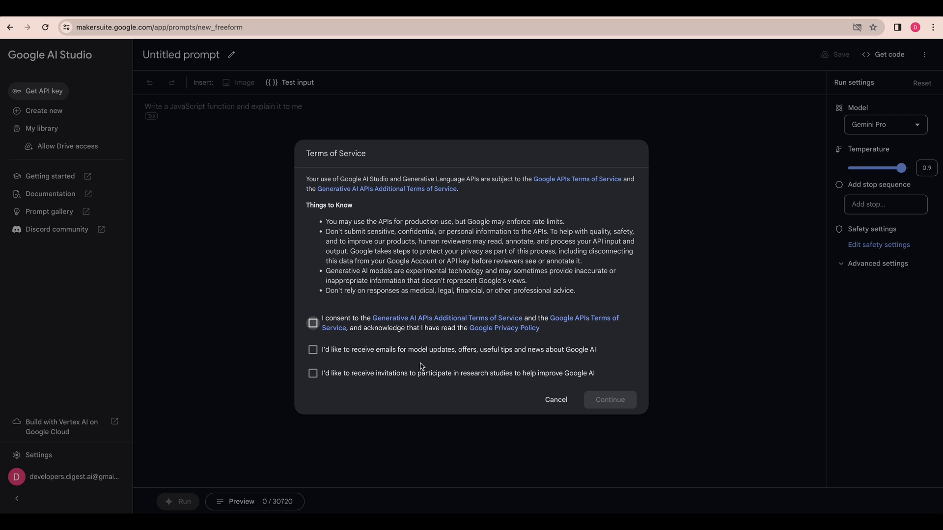
{"action": "left_click", "coordinate": [313, 322]}
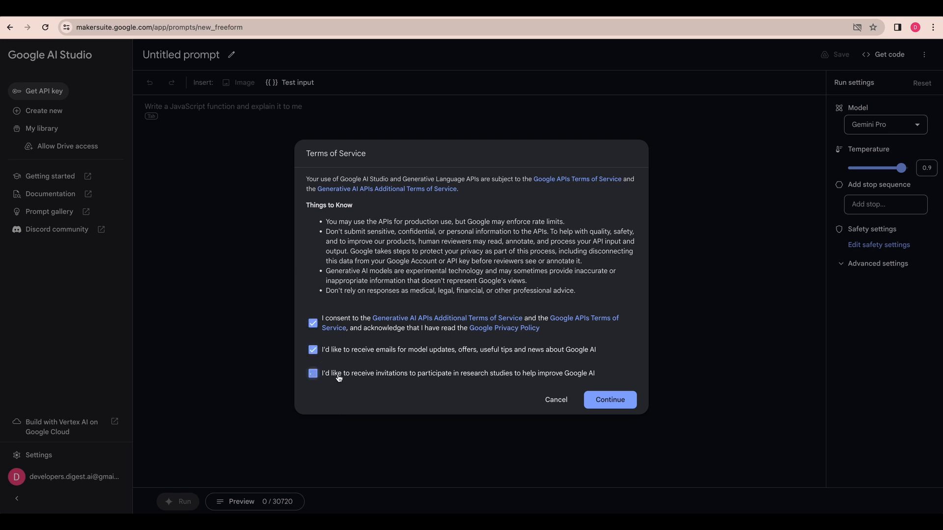
{"action": "left_click", "coordinate": [313, 373]}
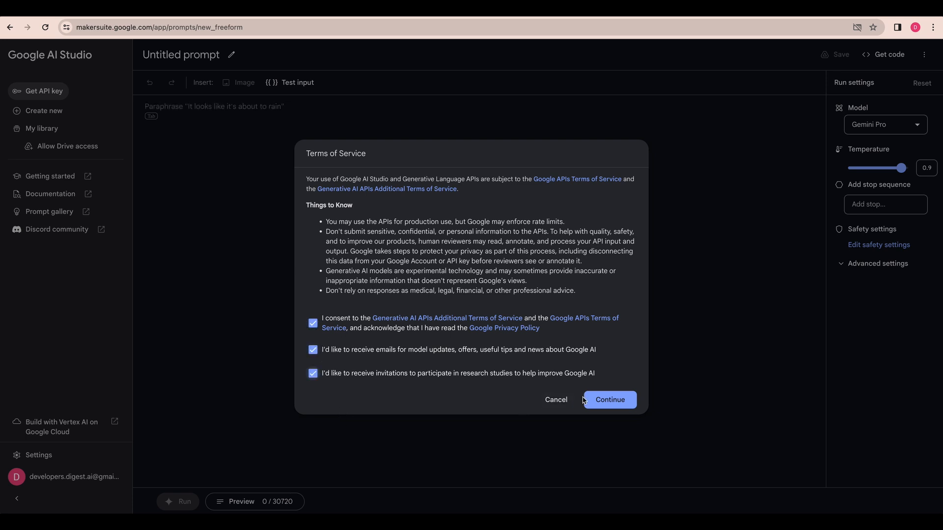
{"action": "mouse_move", "coordinate": [591, 403]}
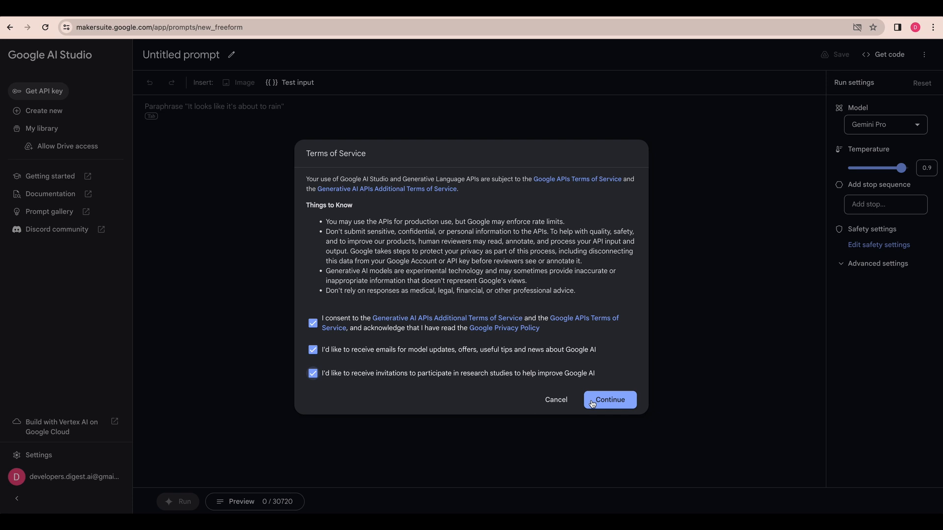
{"action": "left_click", "coordinate": [610, 399]}
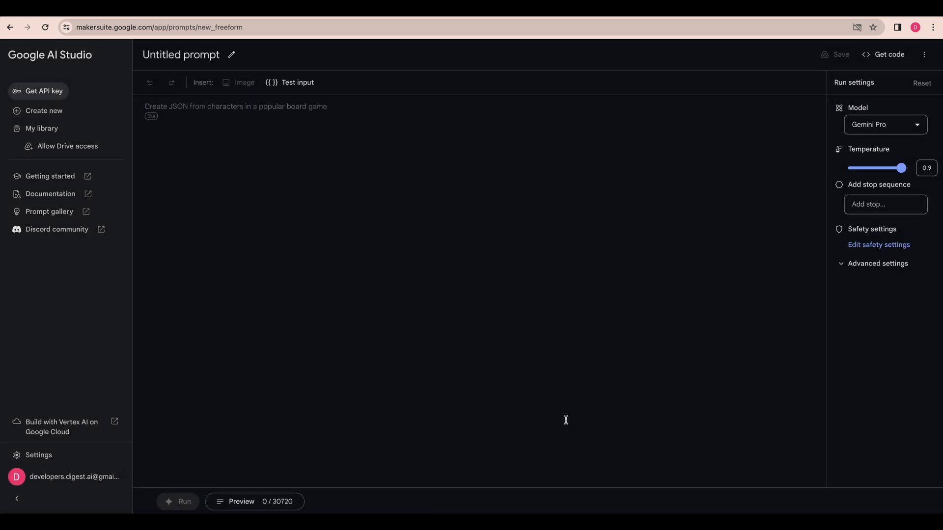
{"action": "mouse_move", "coordinate": [566, 410]}
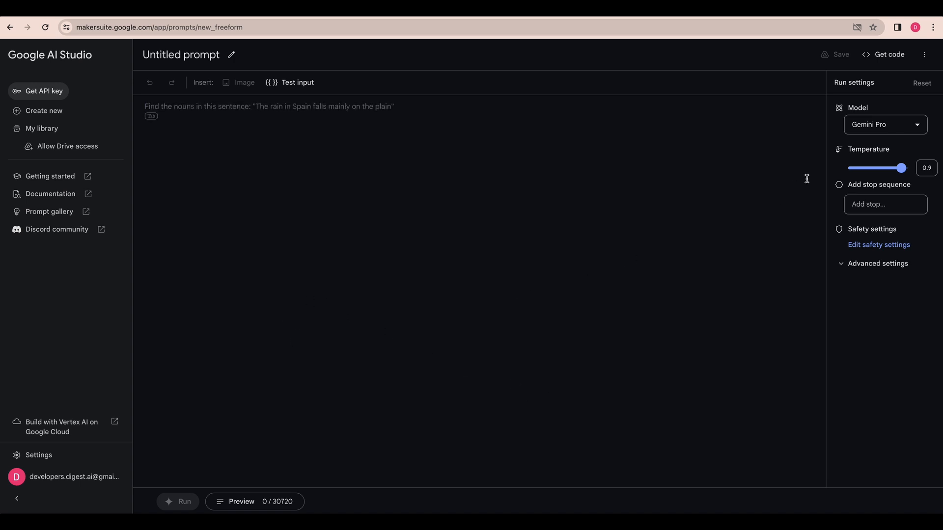
{"action": "mouse_move", "coordinate": [876, 148]}
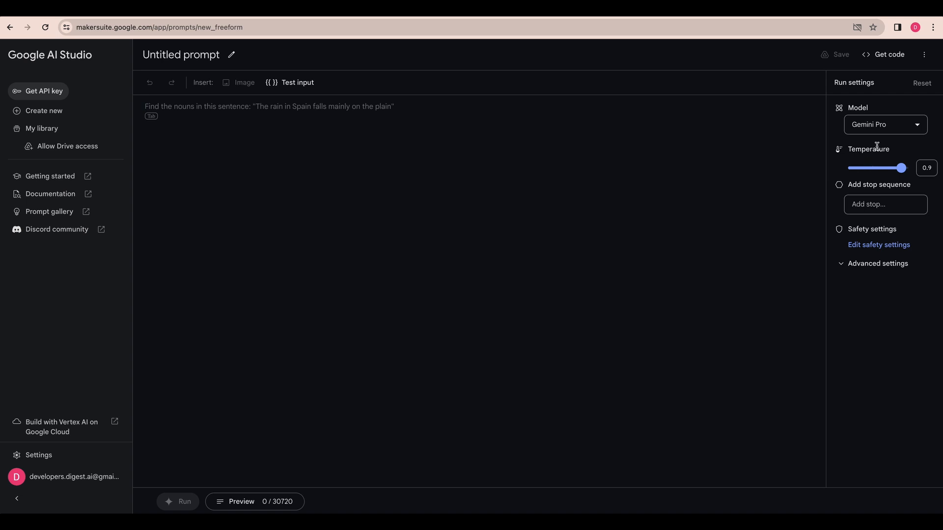
Pick Gemini Pro instead of Gemini Pro Vision in the Run settings model list
{"action": "left_click", "coordinate": [886, 124]}
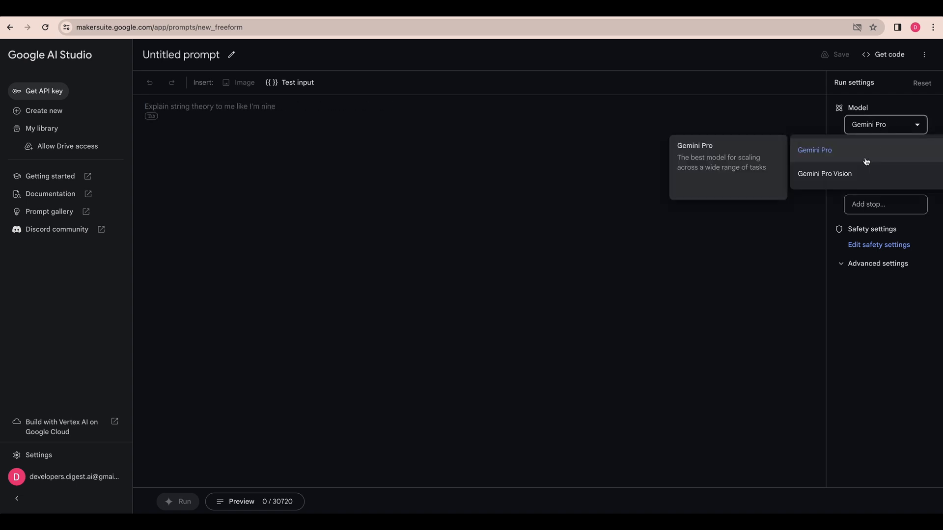
{"action": "mouse_move", "coordinate": [862, 158]}
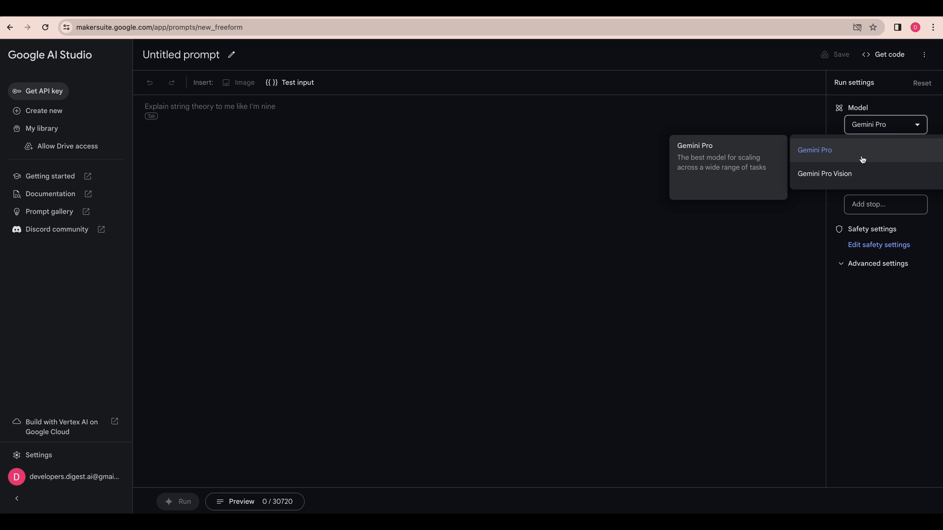
{"action": "left_click", "coordinate": [824, 173]}
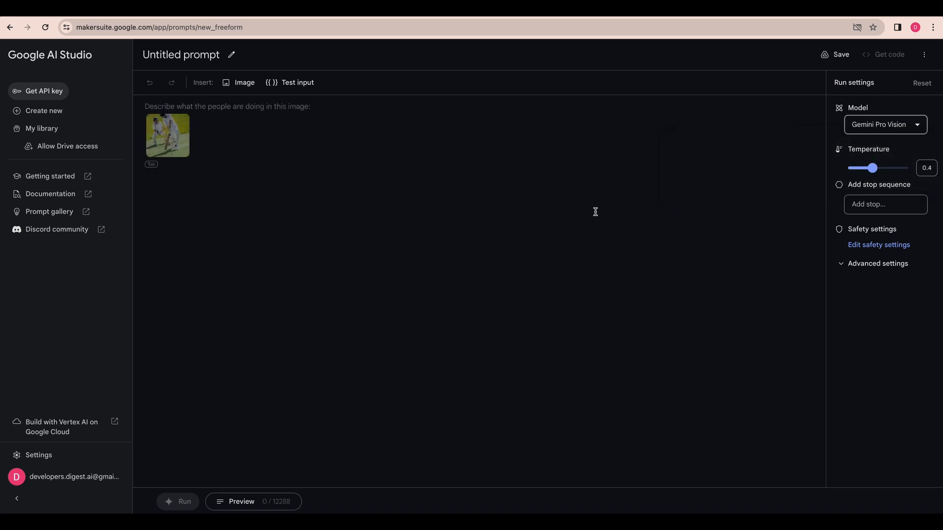
{"action": "mouse_move", "coordinate": [265, 160]}
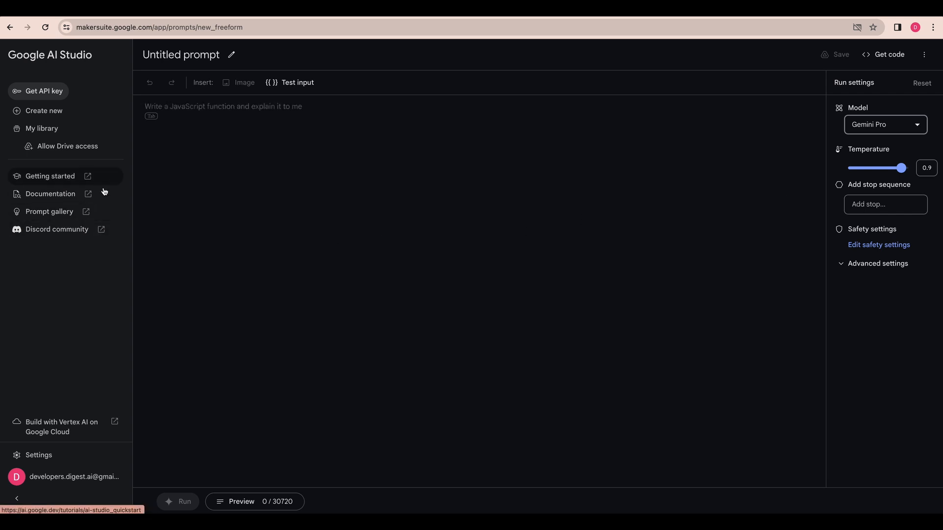
{"action": "mouse_move", "coordinate": [100, 215]}
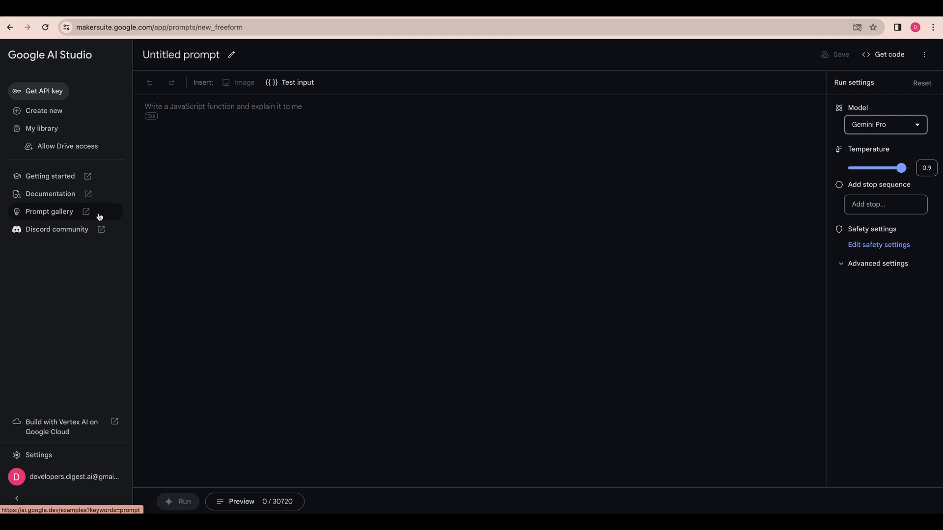
{"action": "left_click", "coordinate": [49, 212]}
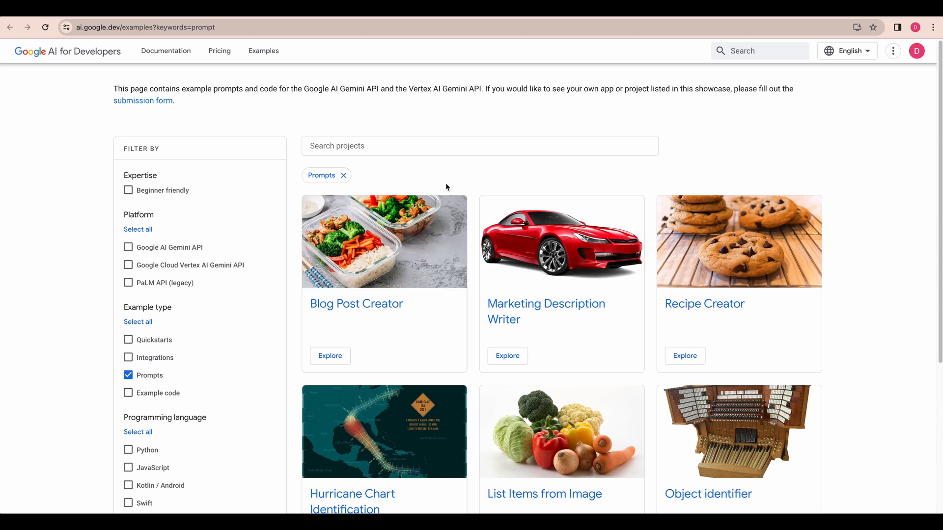
{"action": "scroll", "scroll_direction": "down", "scroll_amount": 3}
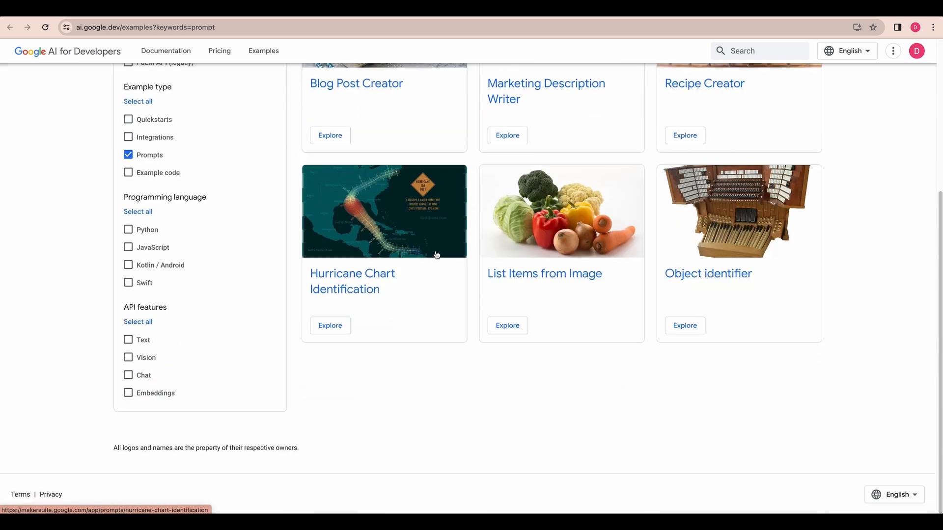
{"action": "mouse_move", "coordinate": [361, 236]}
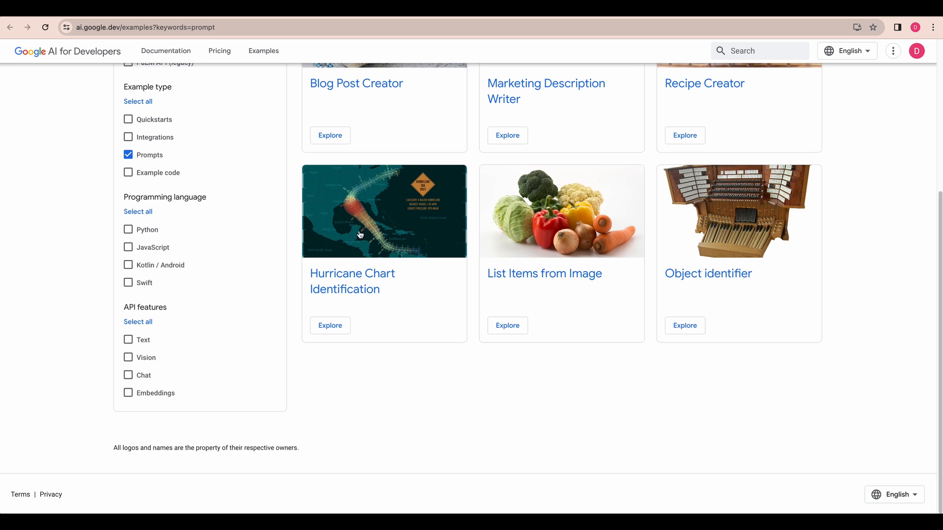
{"action": "mouse_move", "coordinate": [123, 54]}
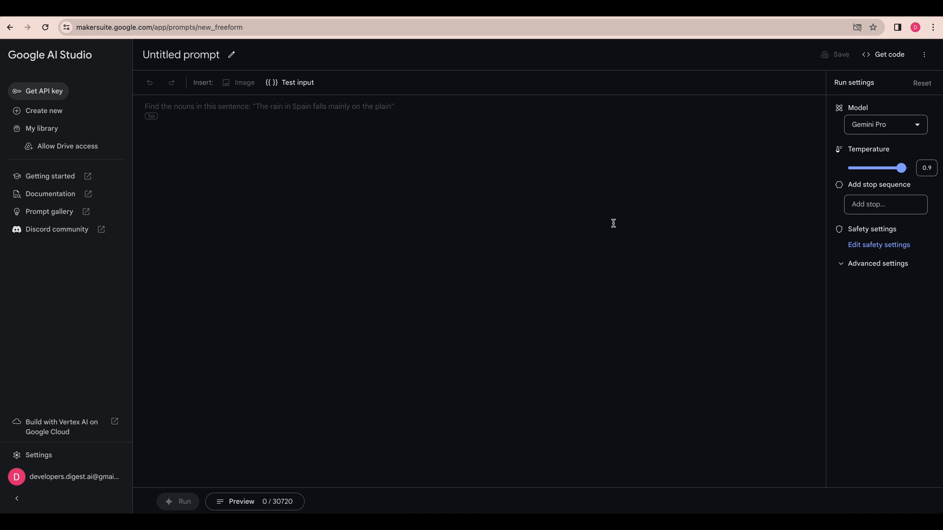
{"action": "mouse_move", "coordinate": [864, 141]}
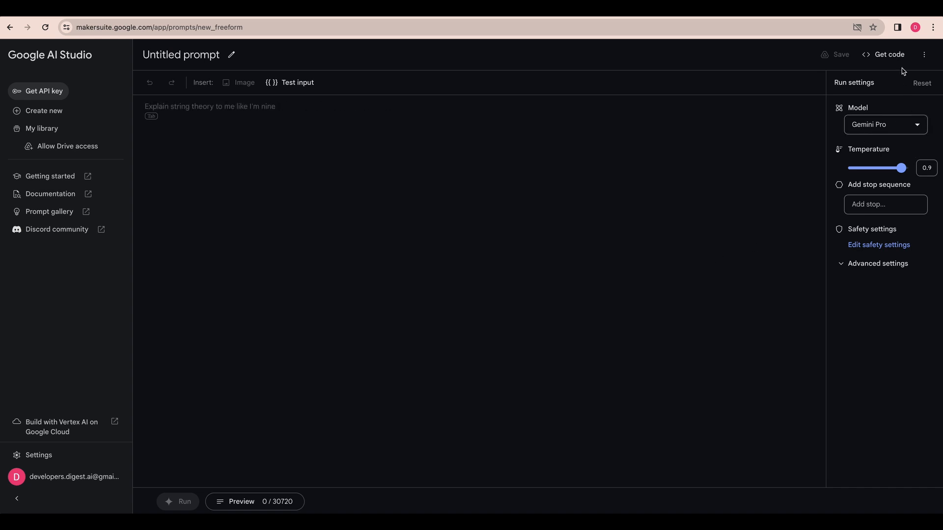
Open the Get code dialog and scroll through the Python sample for the prompt
{"action": "left_click", "coordinate": [889, 54]}
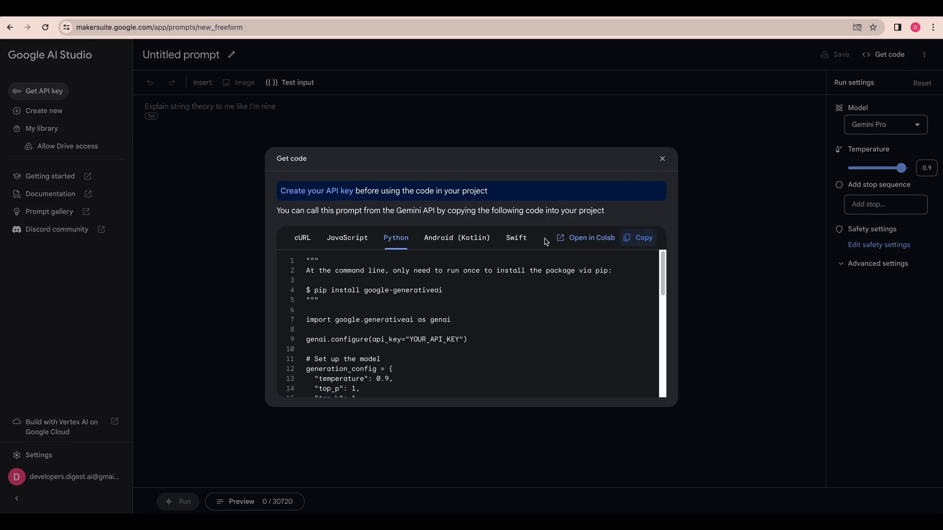
{"action": "mouse_move", "coordinate": [478, 290]}
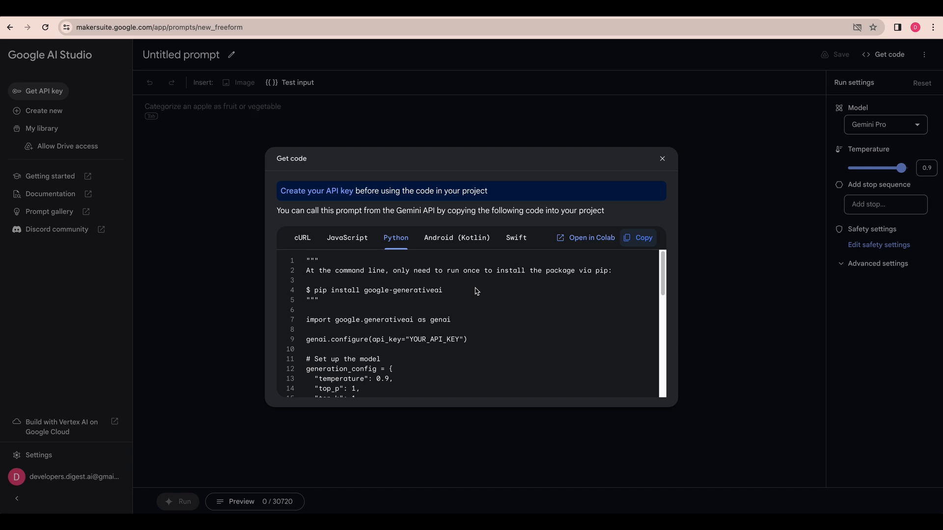
{"action": "mouse_move", "coordinate": [359, 242]}
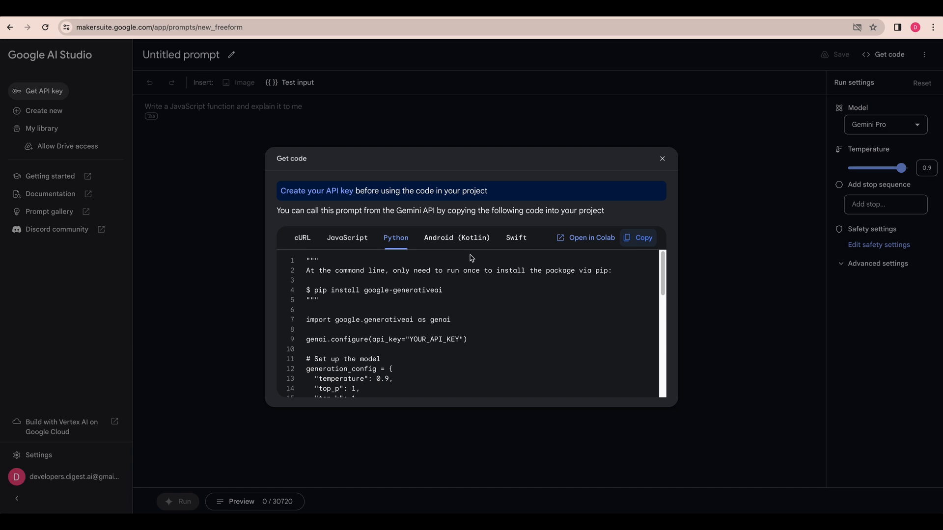
{"action": "scroll", "scroll_direction": "down", "scroll_amount": 3}
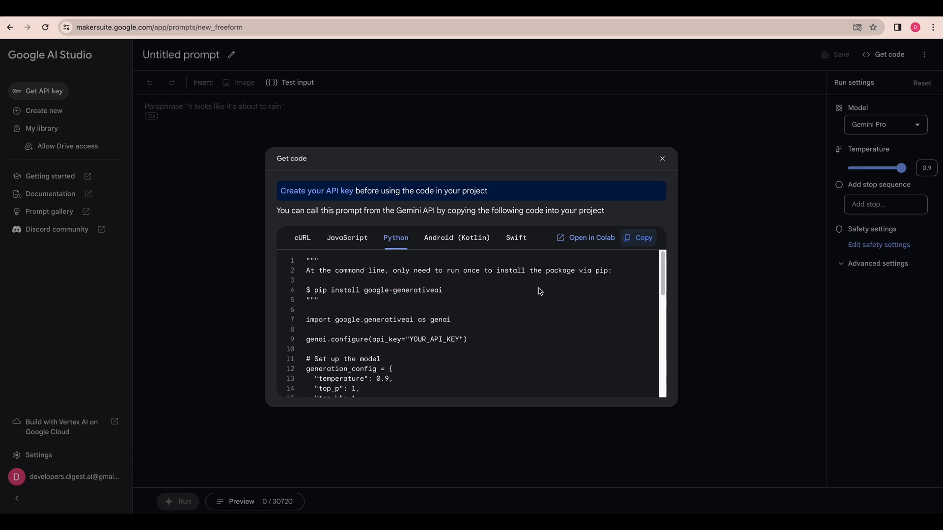
{"action": "mouse_move", "coordinate": [538, 296]}
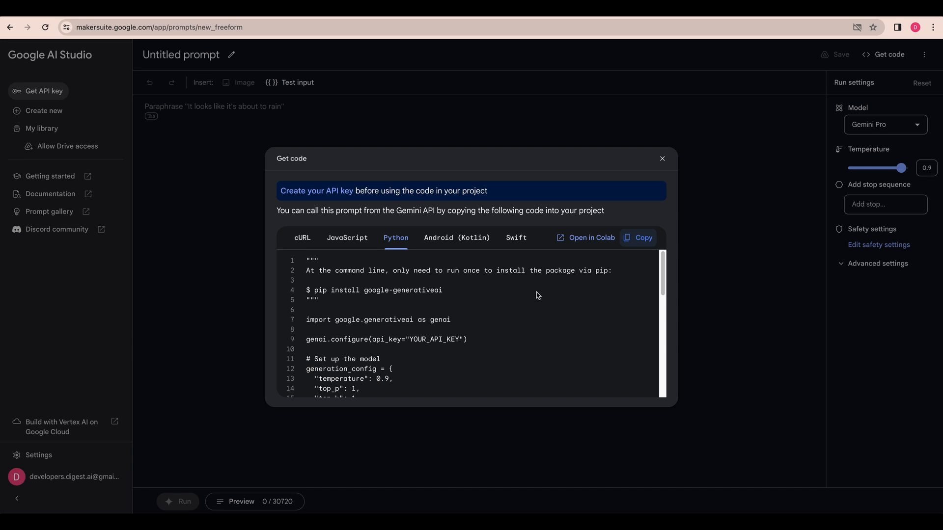
Close the Get code dialog to return to the empty Gemini Pro prompt
{"action": "left_click", "coordinate": [662, 159]}
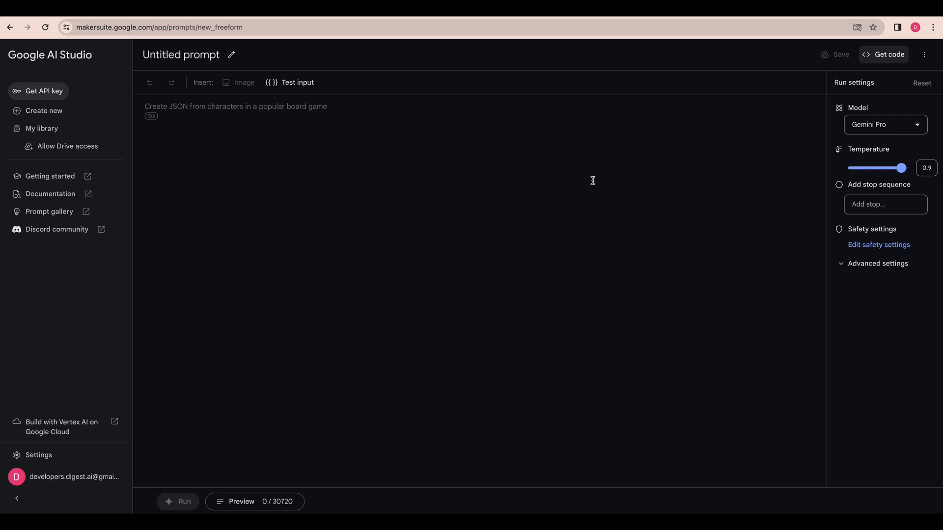
{"action": "mouse_move", "coordinate": [552, 187]}
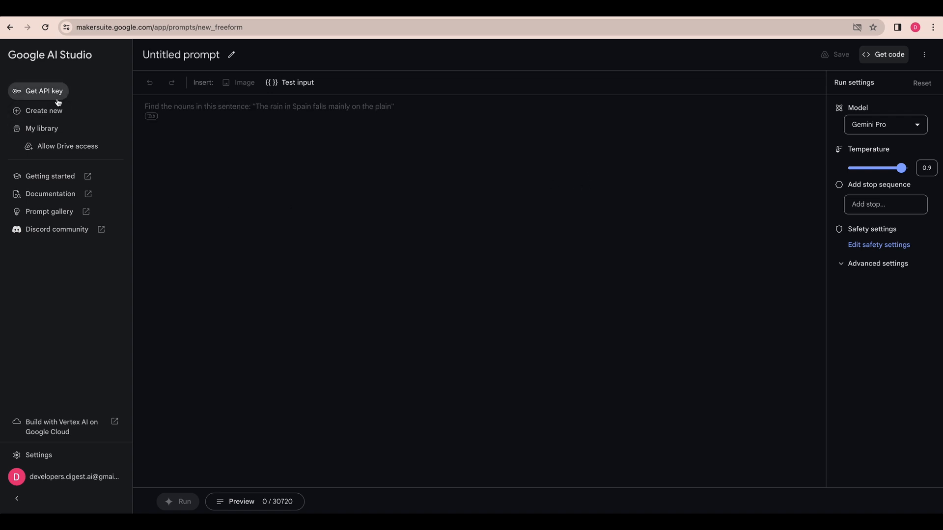
{"action": "mouse_move", "coordinate": [55, 96]}
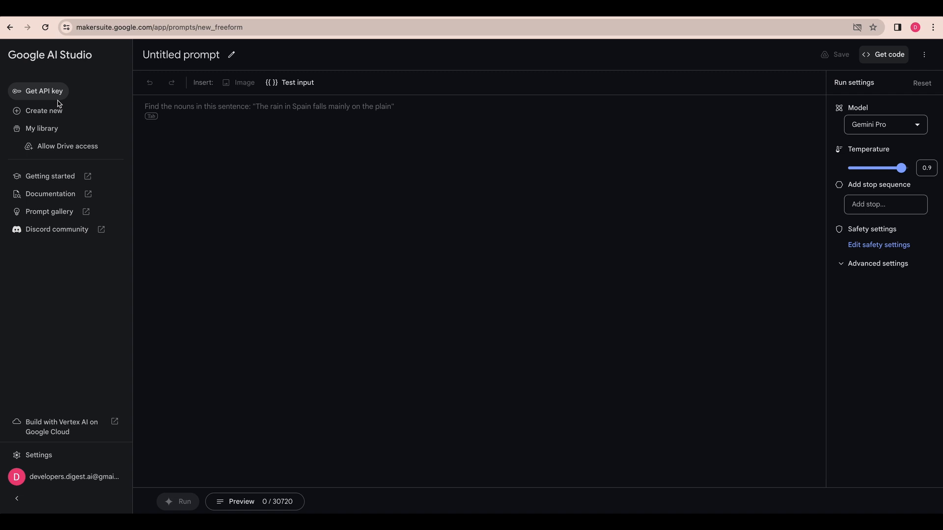
{"action": "mouse_move", "coordinate": [857, 68]}
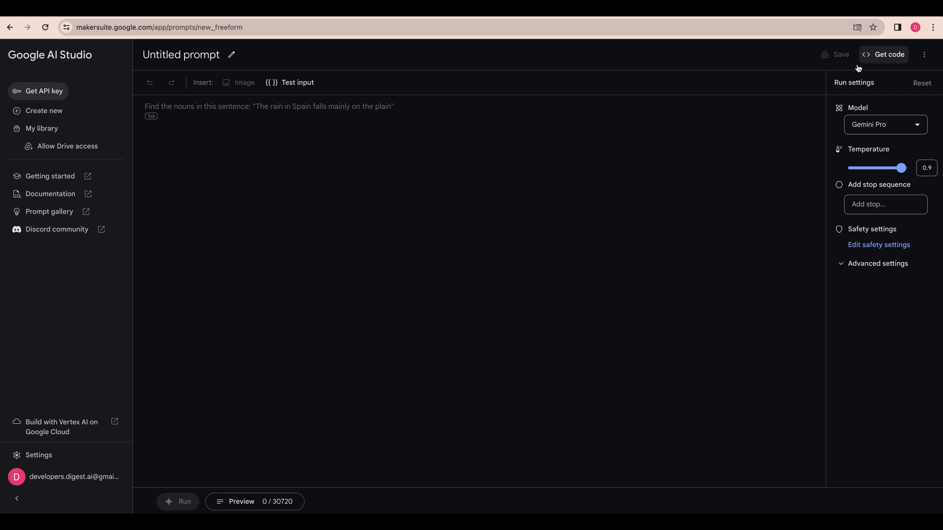